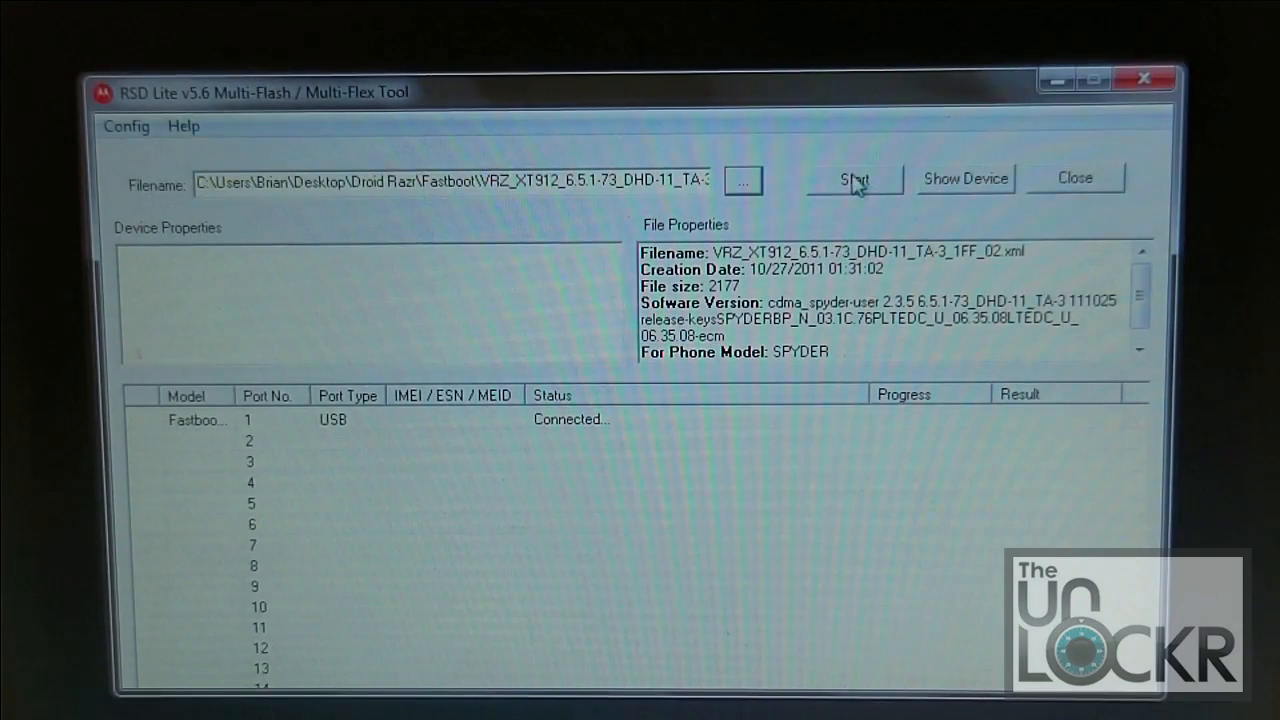
- Start flashing the Droid Razr fastboot XML firmware onto the connected phone
click(853, 178)
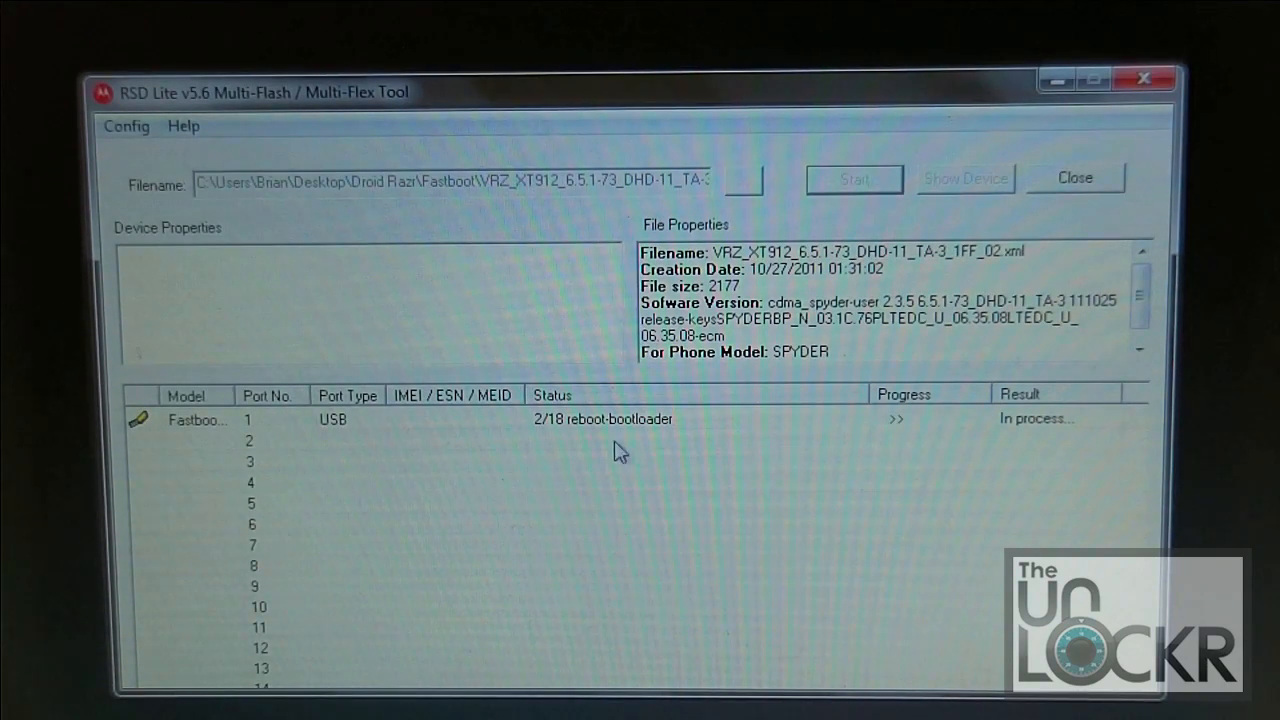
mouse_move(605, 435)
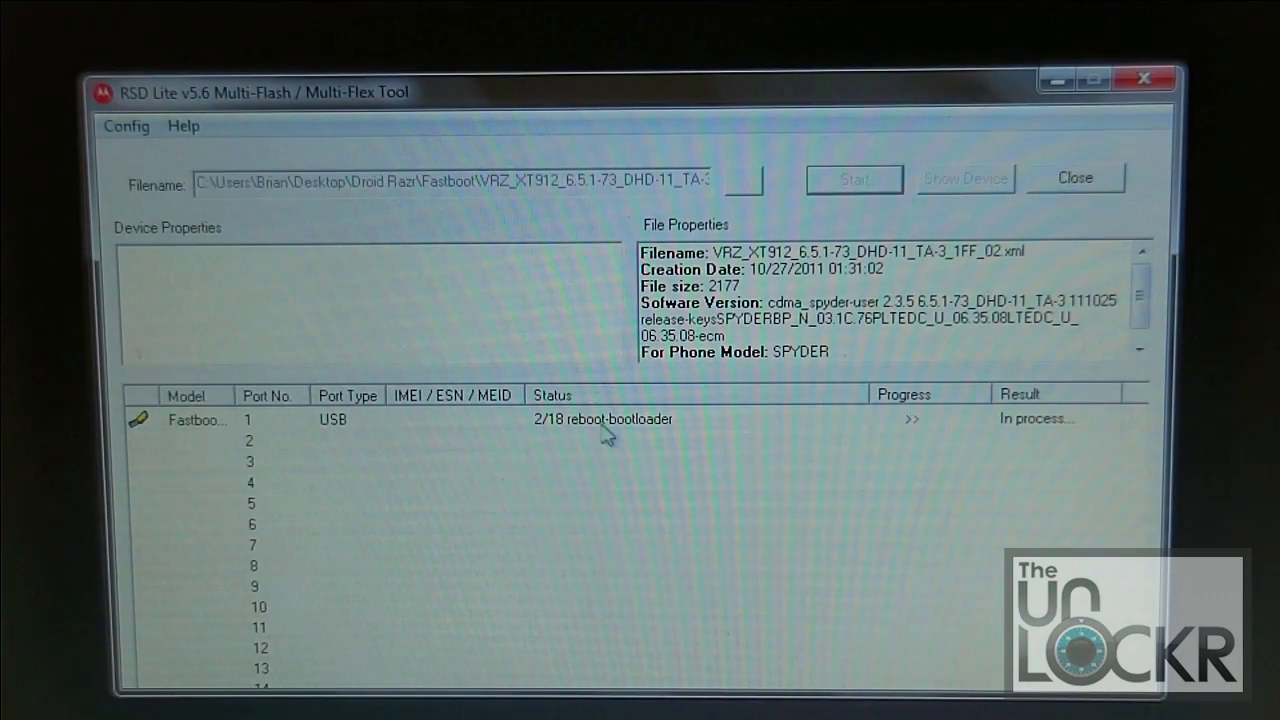